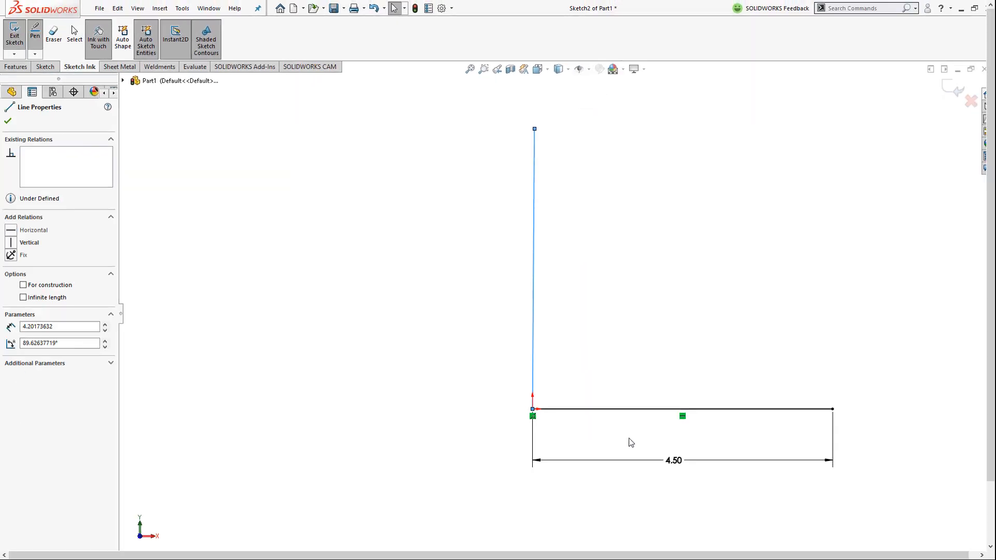
Ink the top edge as a straight line, then extrude the profile 9.00 inches.
click(6, 122)
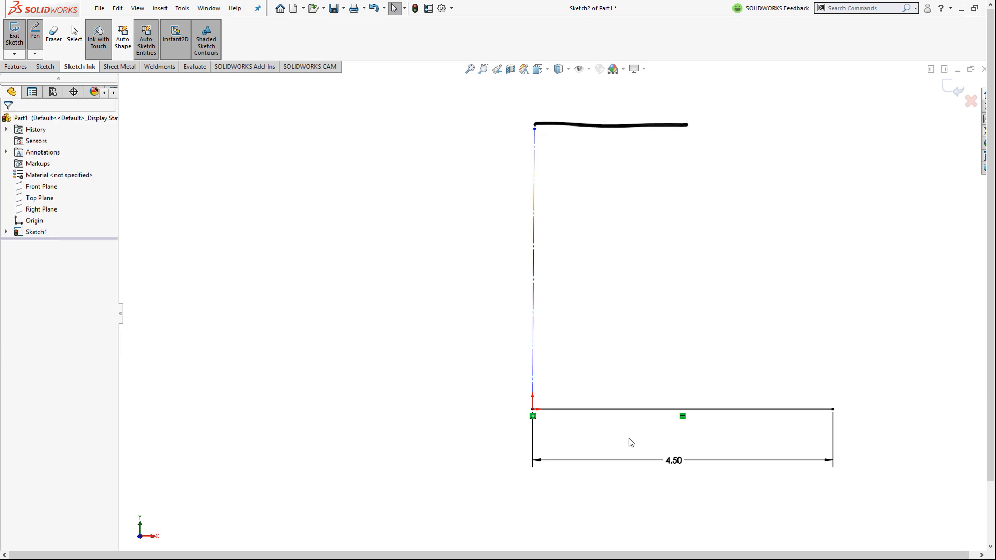
click(610, 125)
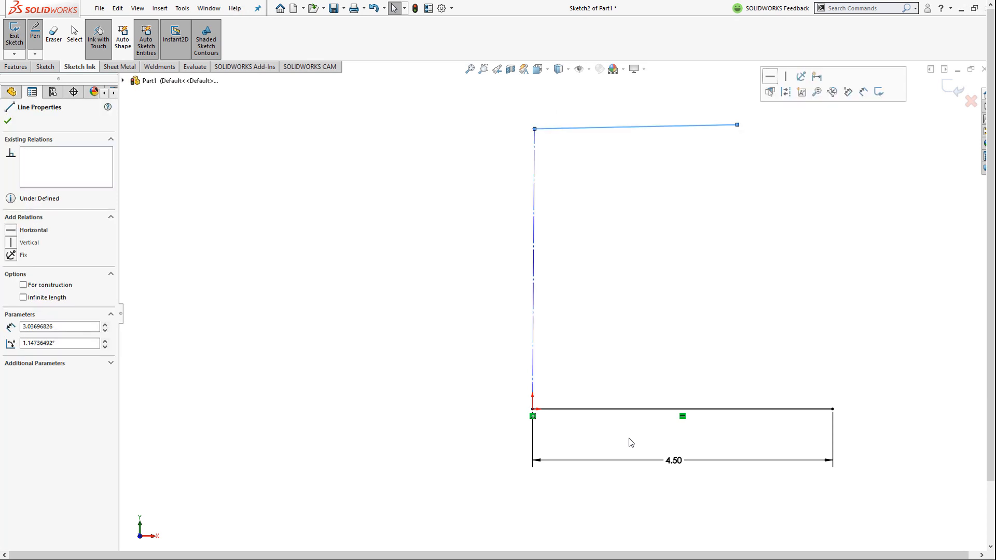
click(30, 230)
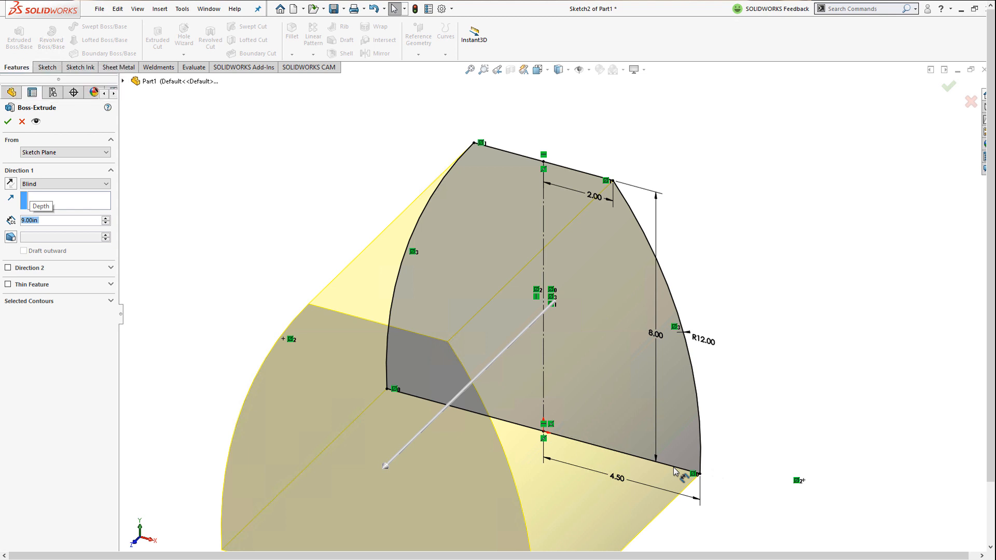
click(8, 121)
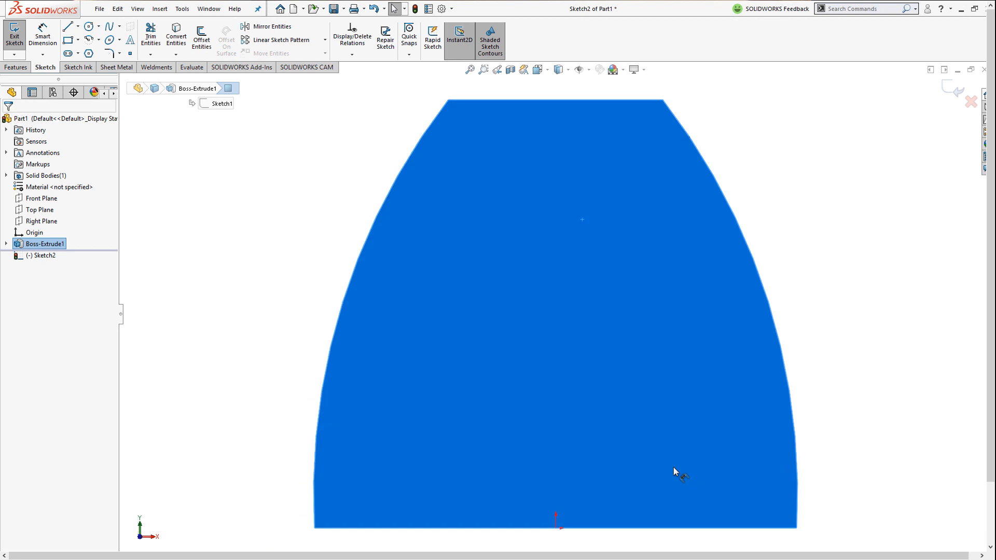
Size the front-face circle to the handwritten 1.5 for the speaker hole.
click(79, 68)
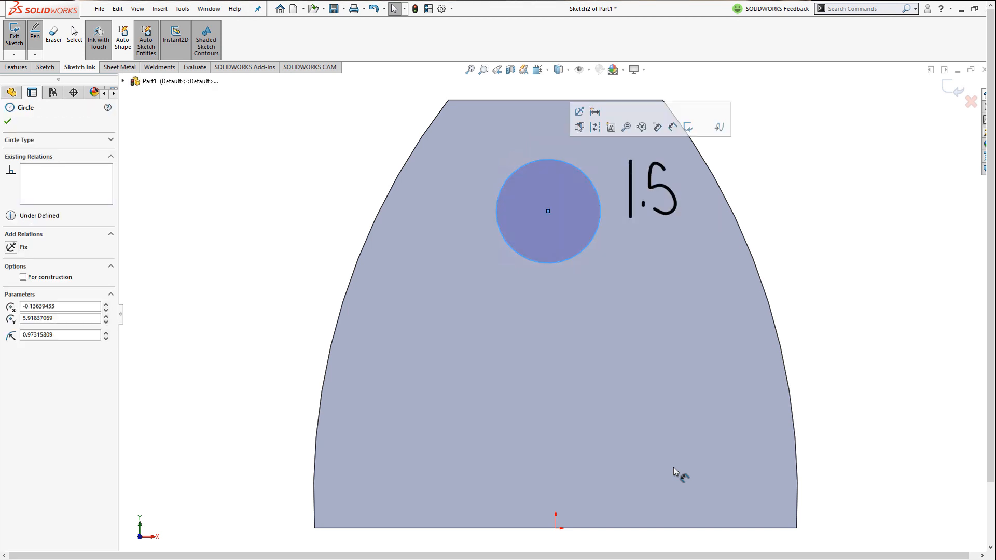
click(8, 122)
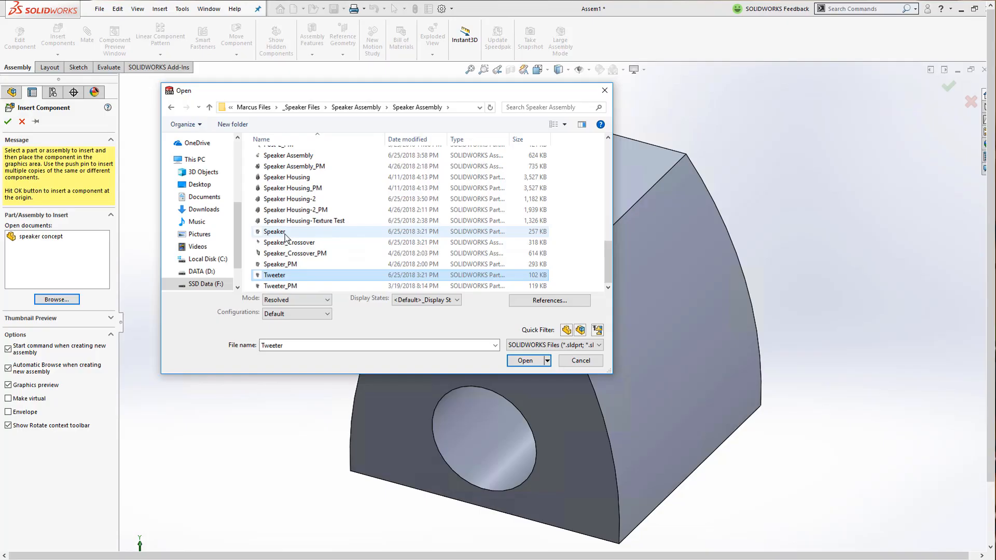
Open the Tweeter part and place it in the assembly.
click(524, 360)
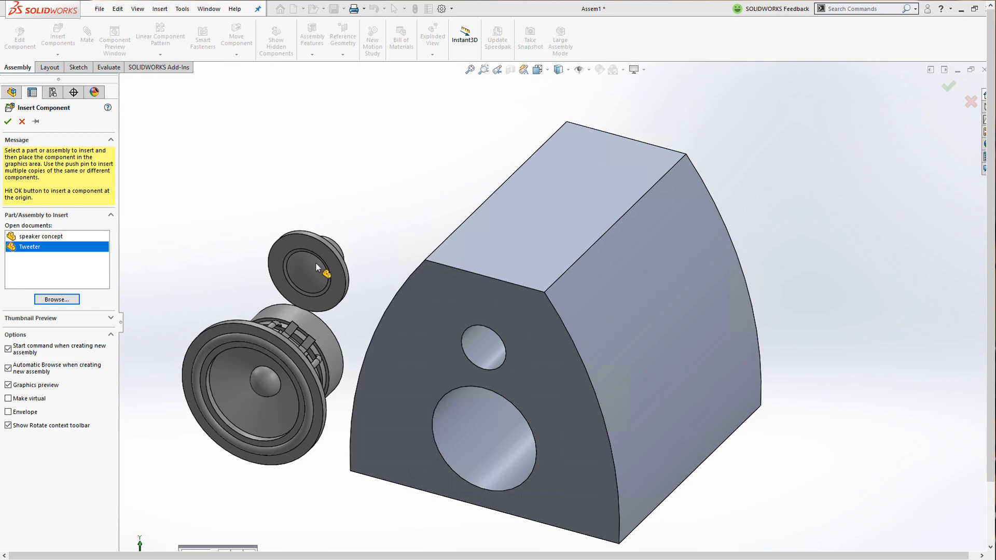
click(7, 121)
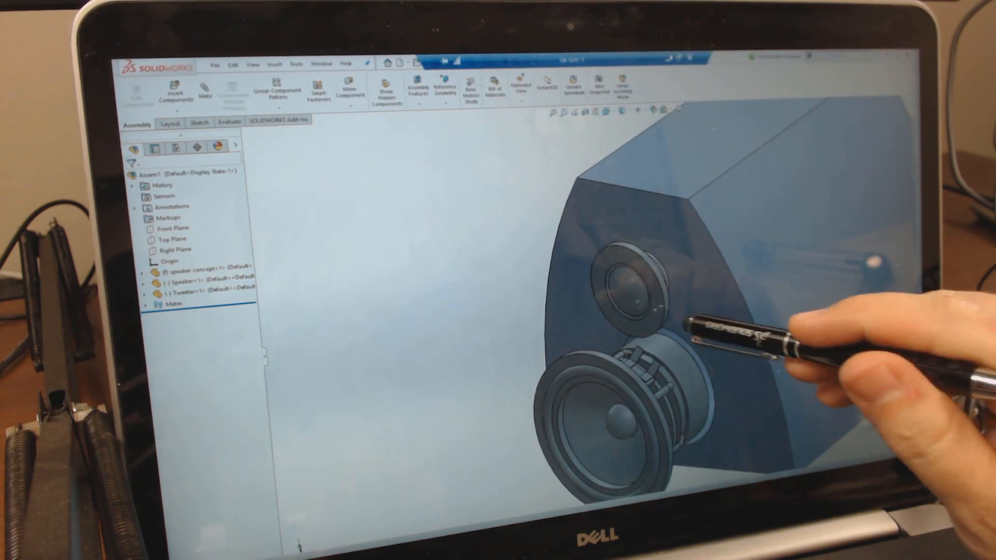
Mate a face of the previewed tweeter to its matching hole edge in the housing.
click(629, 282)
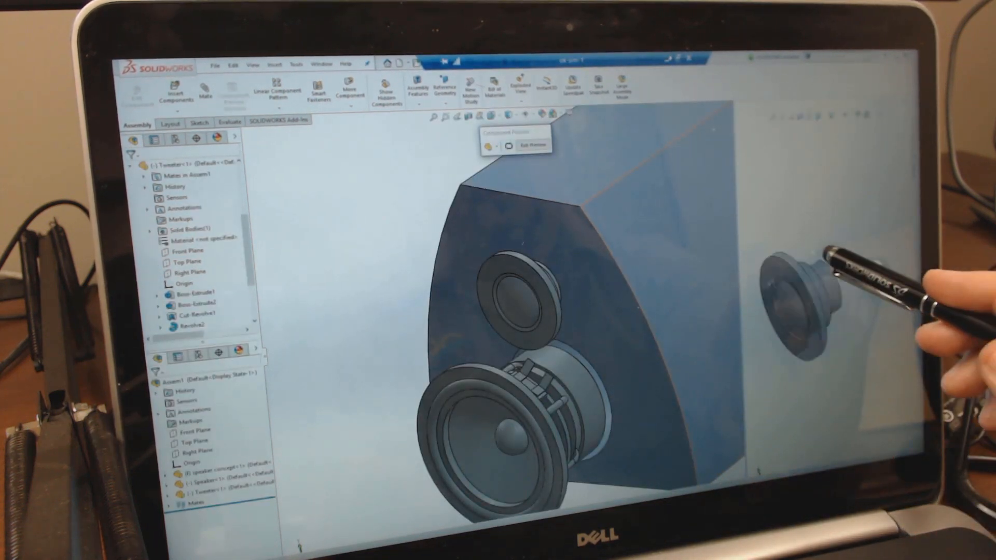
click(517, 292)
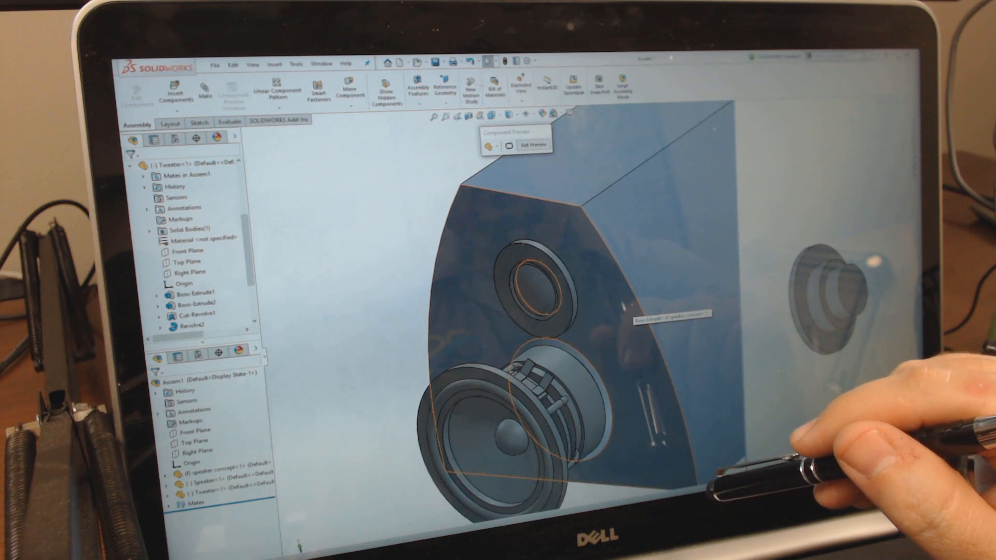
click(520, 144)
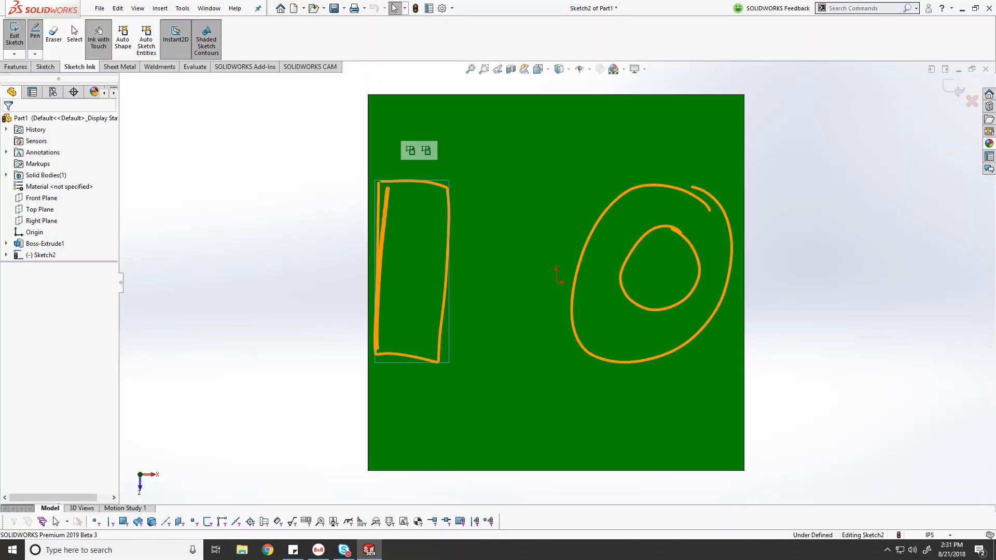
Switch the ink pen to black, then to white at a thinner size.
click(34, 33)
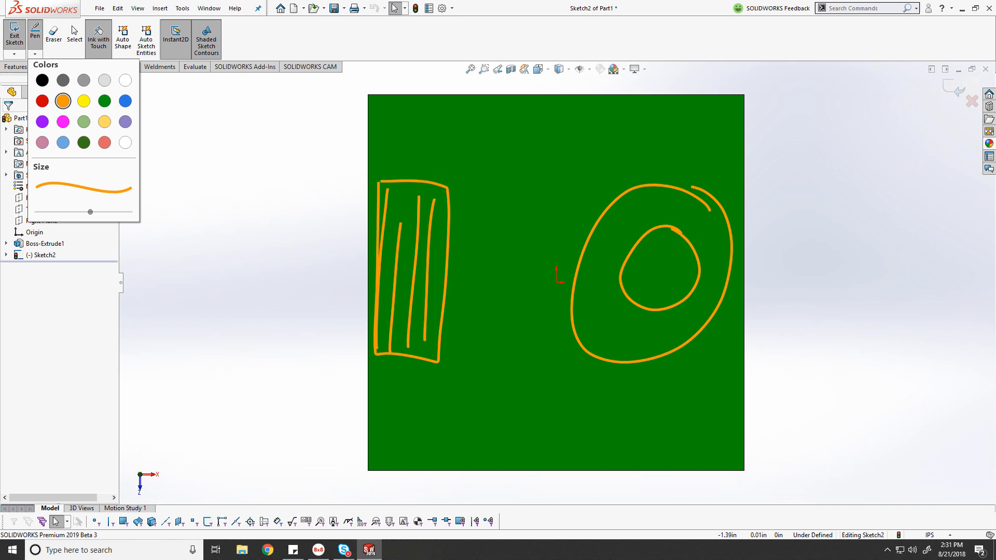
click(42, 80)
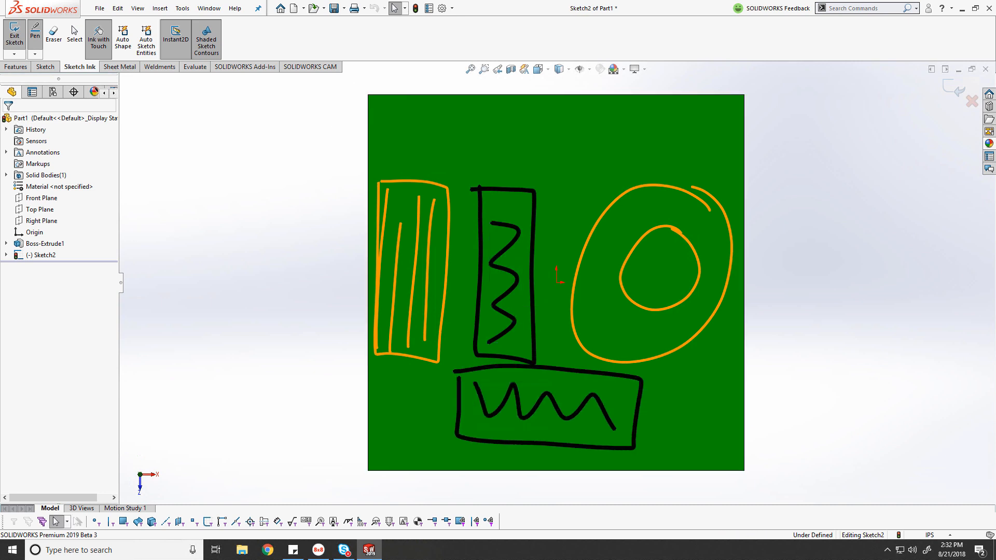
click(35, 33)
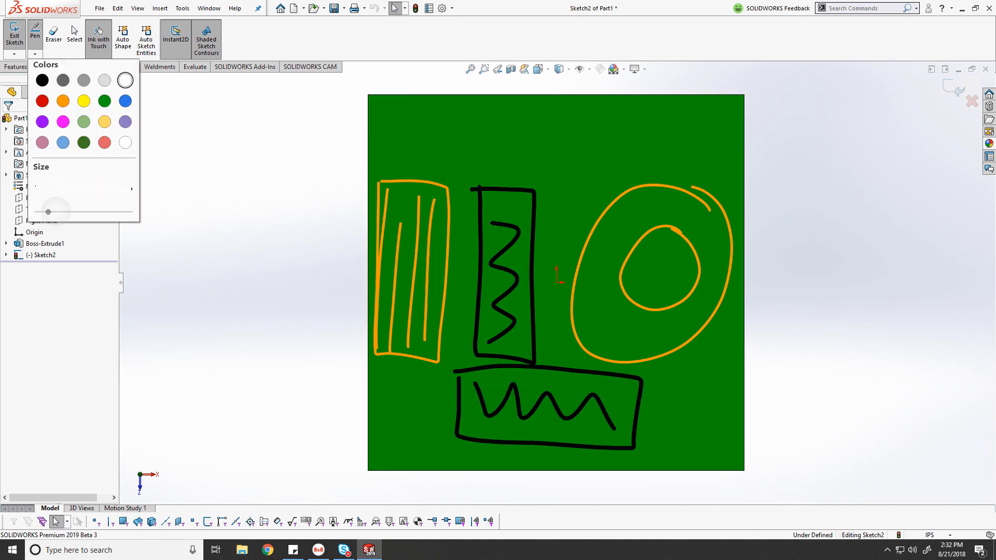